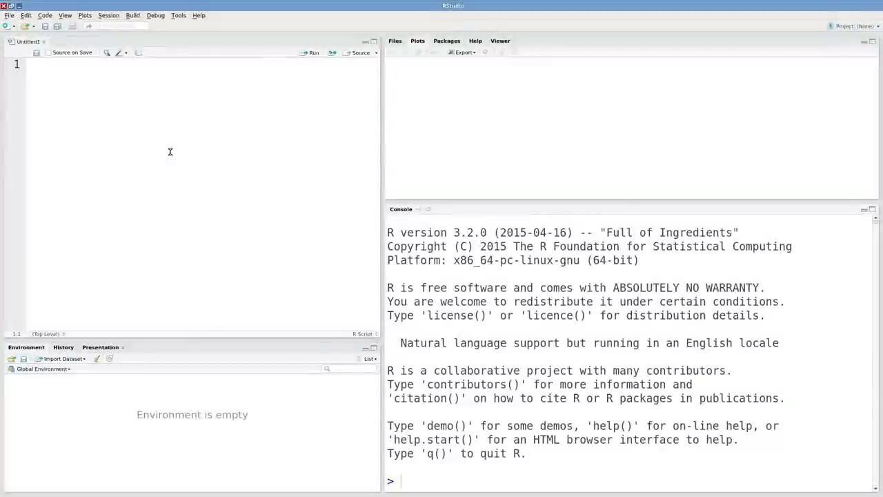
# - Enter and run n <- 10, then begin a for (i in 1:n) { loop
pyautogui.write('n <- 10')
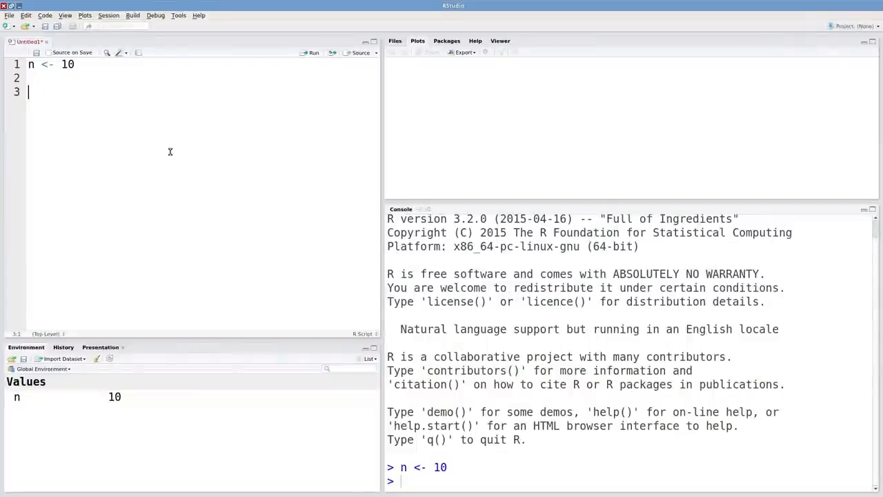
pyautogui.write('for')
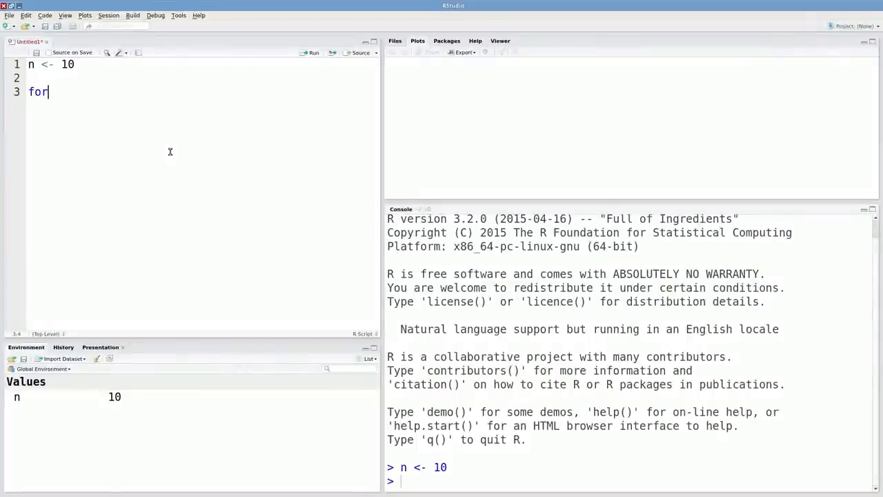
pyautogui.write('(')
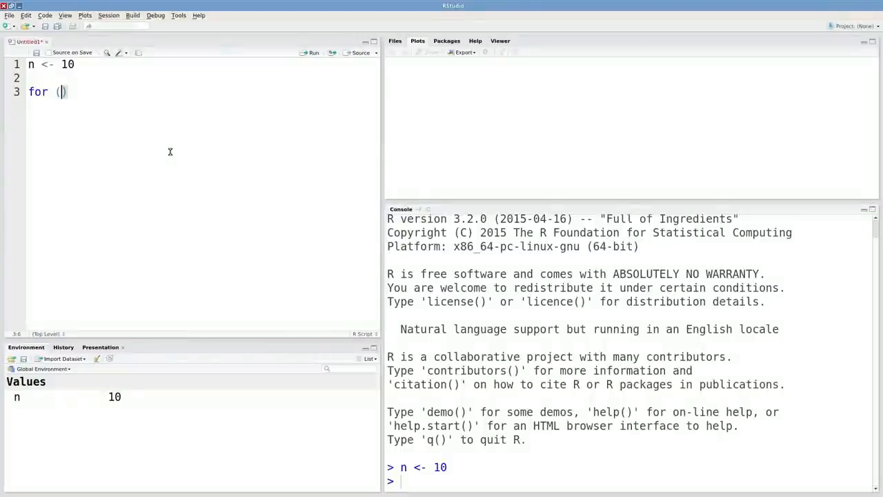
pyautogui.write('i')
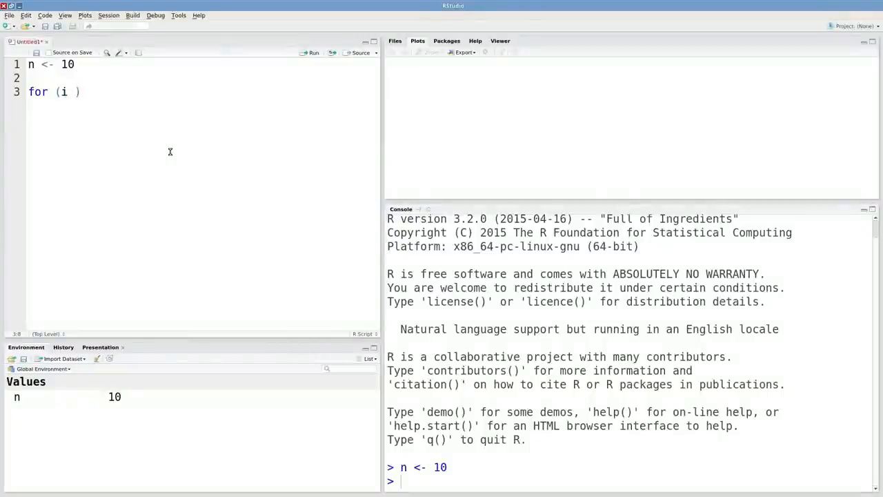
pyautogui.write('i')
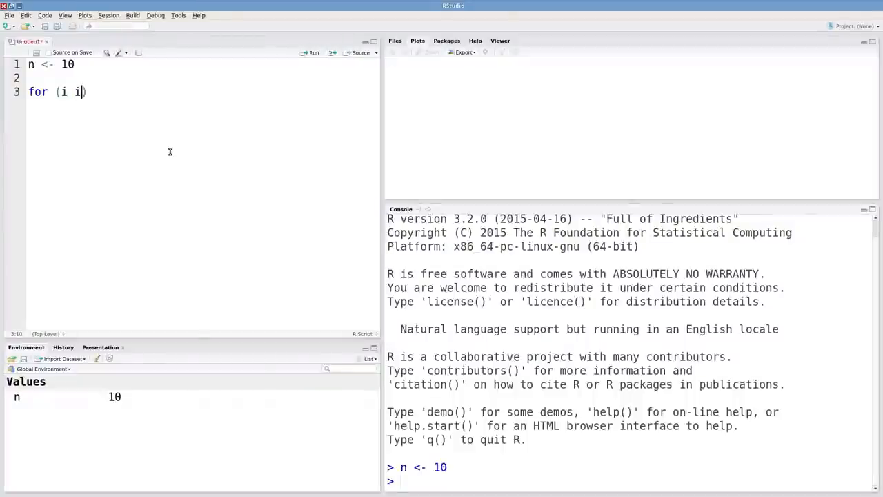
pyautogui.write('n')
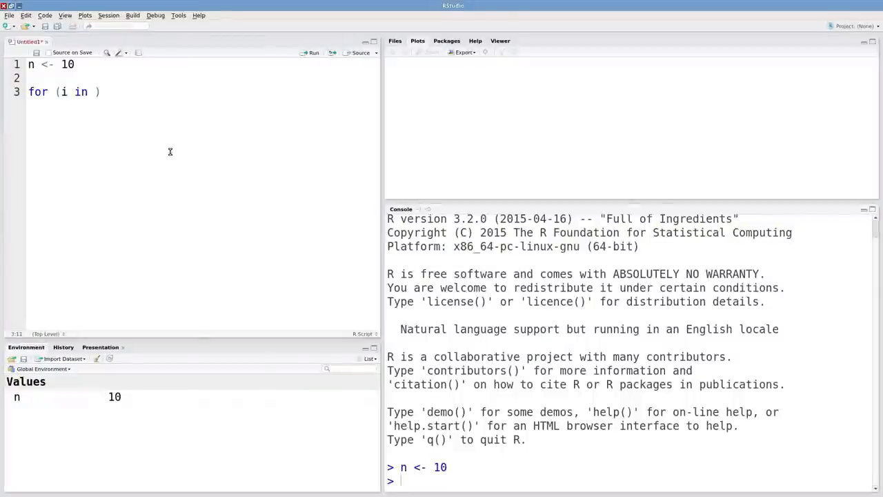
pyautogui.write('1:n)')
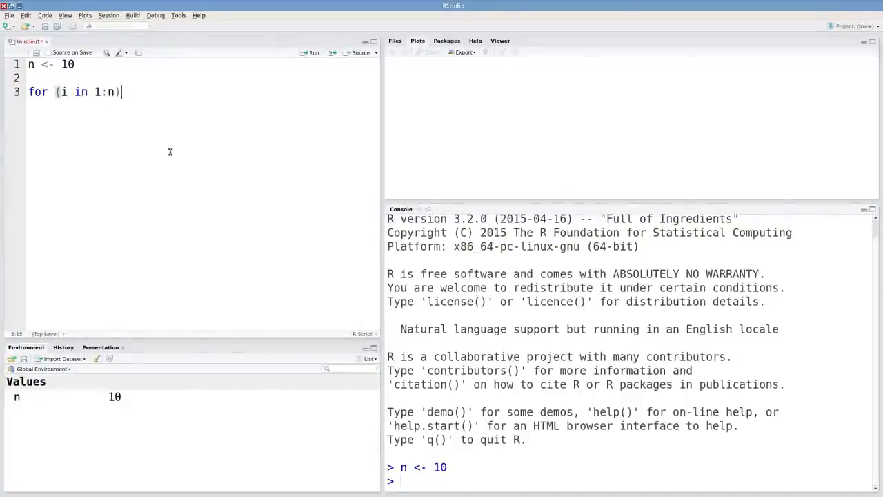
pyautogui.write('{')
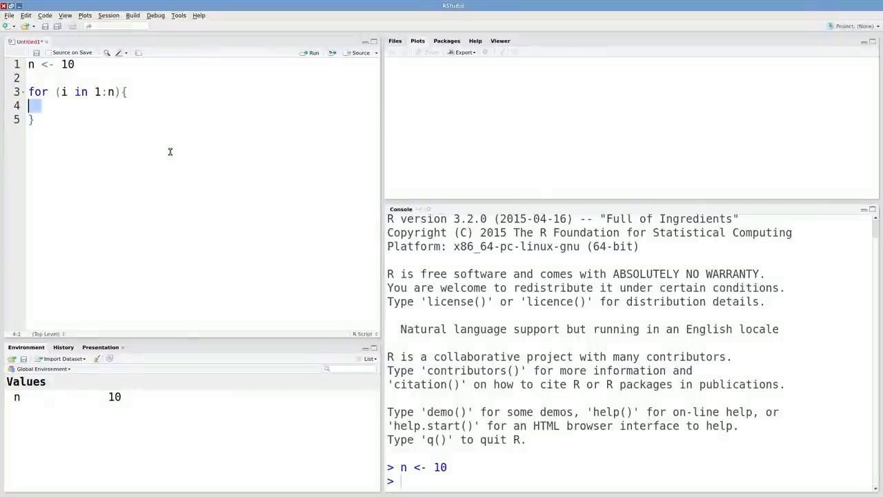
pyautogui.moveTo(114, 91)
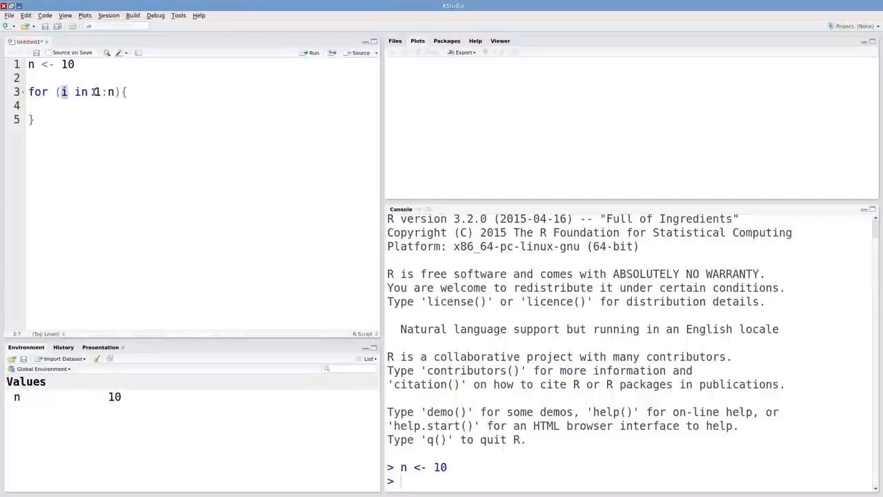
# - Place the cursor back inside the empty loop body
pyautogui.click(45, 105)
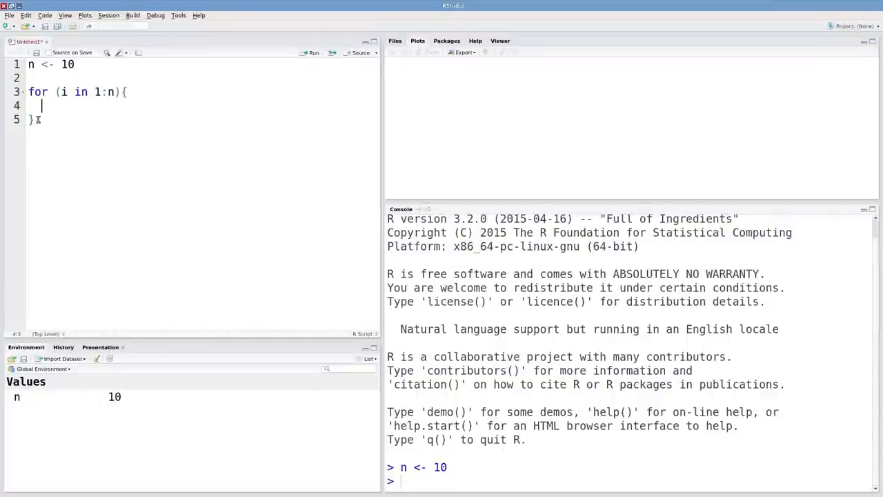
pyautogui.moveTo(32, 119)
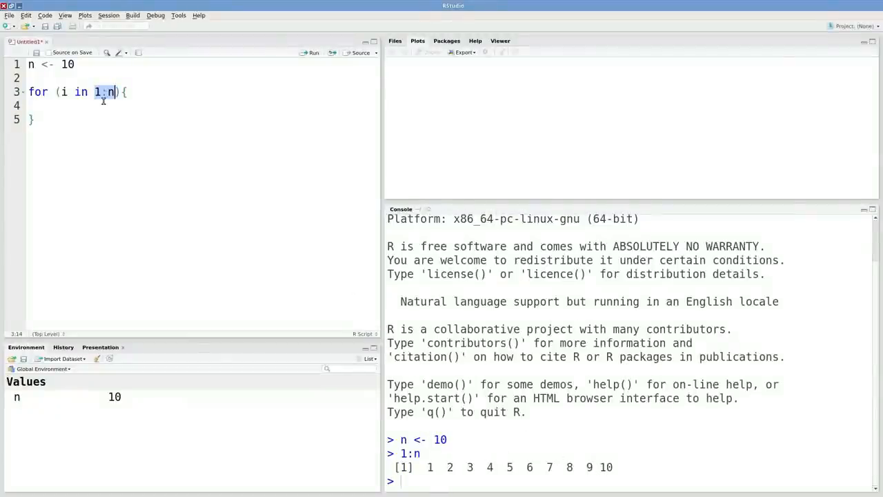
# - Add print(i) to the loop body and run the loop, printing 1 to 10
pyautogui.write('pr')
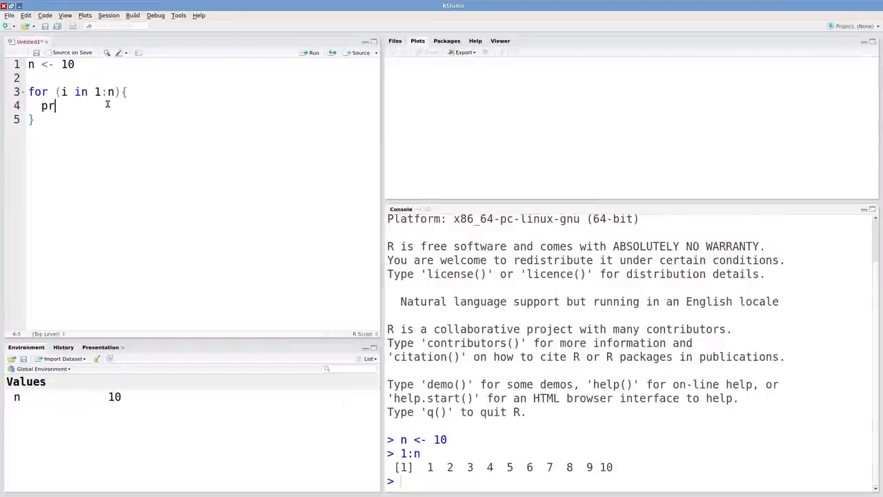
pyautogui.write('int(i)')
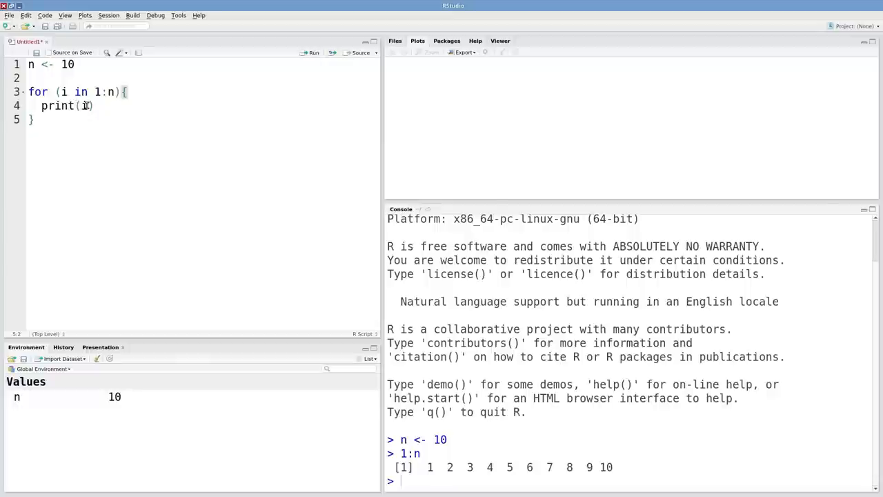
pyautogui.moveTo(305, 264)
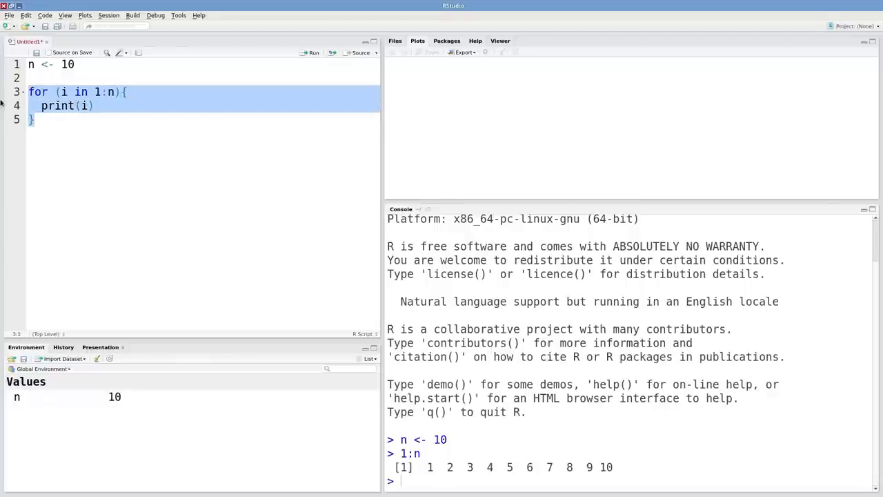
pyautogui.click(312, 53)
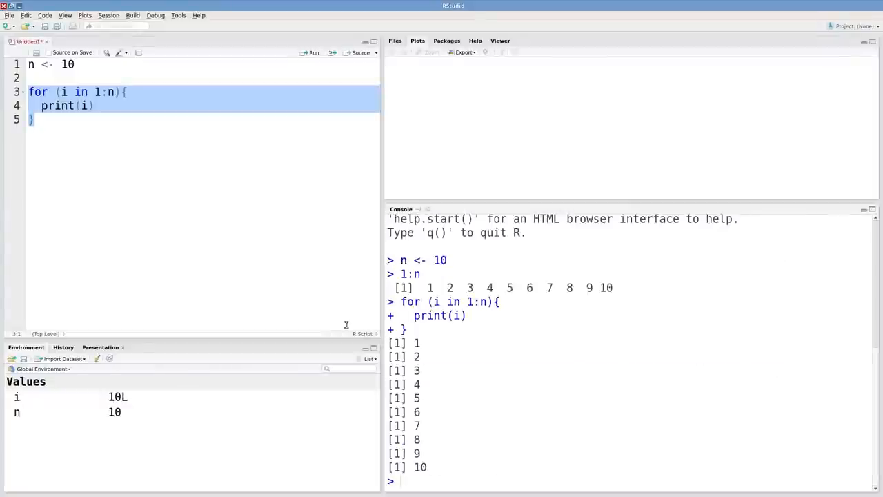
pyautogui.moveTo(265, 221)
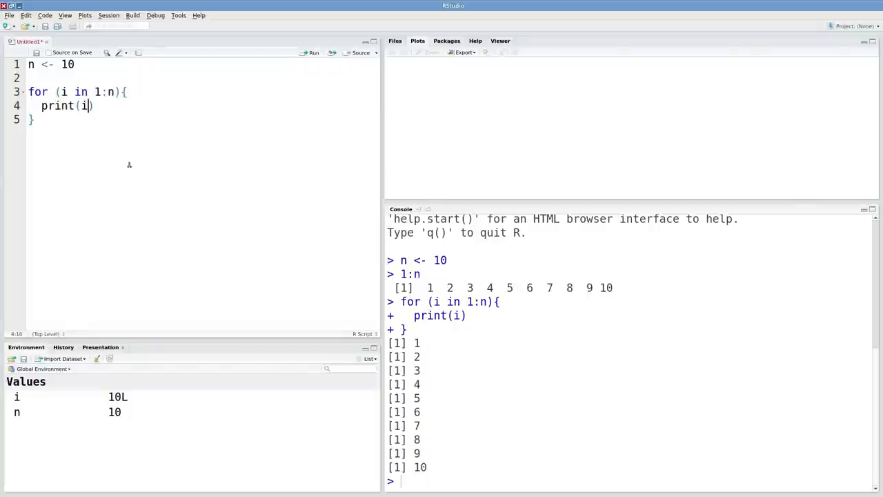
pyautogui.moveTo(151, 139)
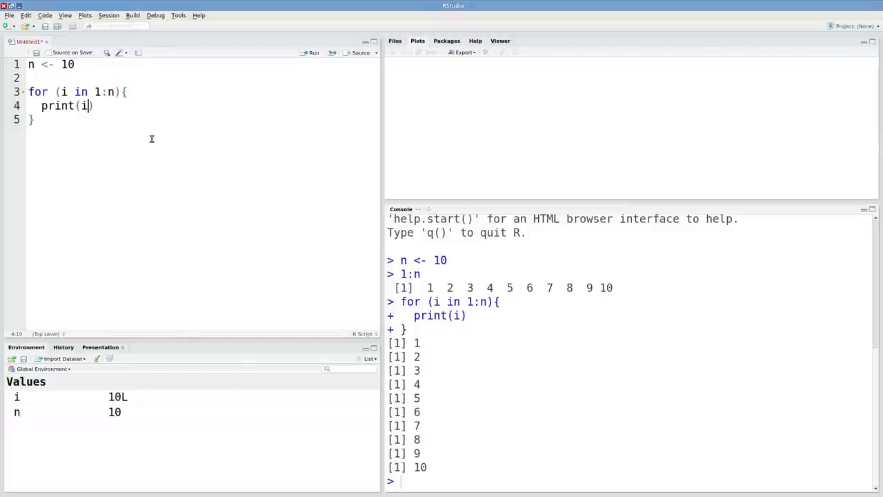
# - Change the body to print(i + i^2) and rerun, printing 2 through 110
pyautogui.write('+')
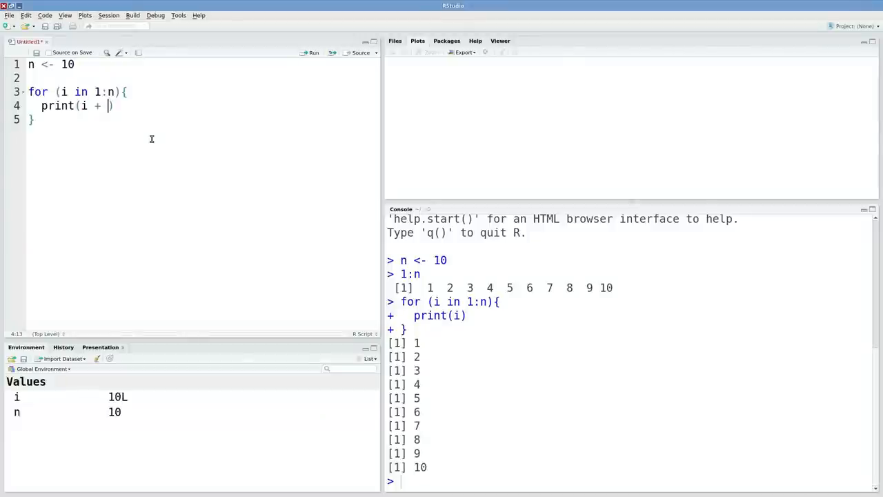
pyautogui.write('i^2')
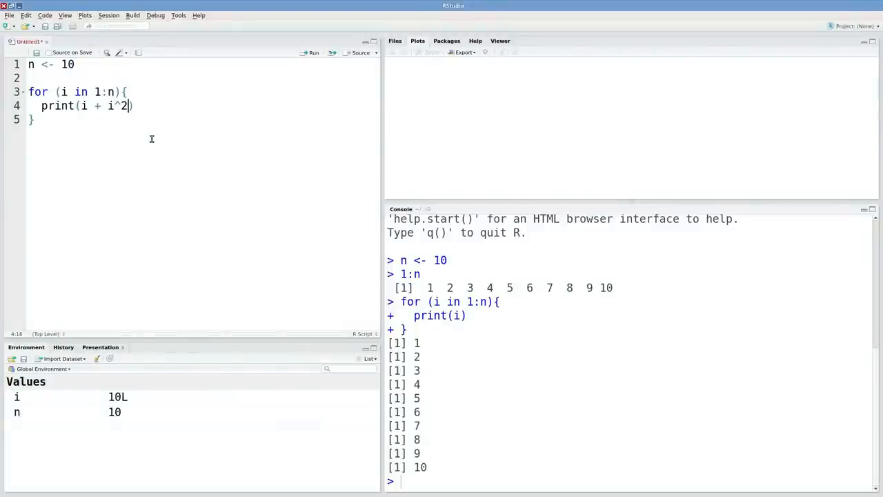
pyautogui.click(313, 52)
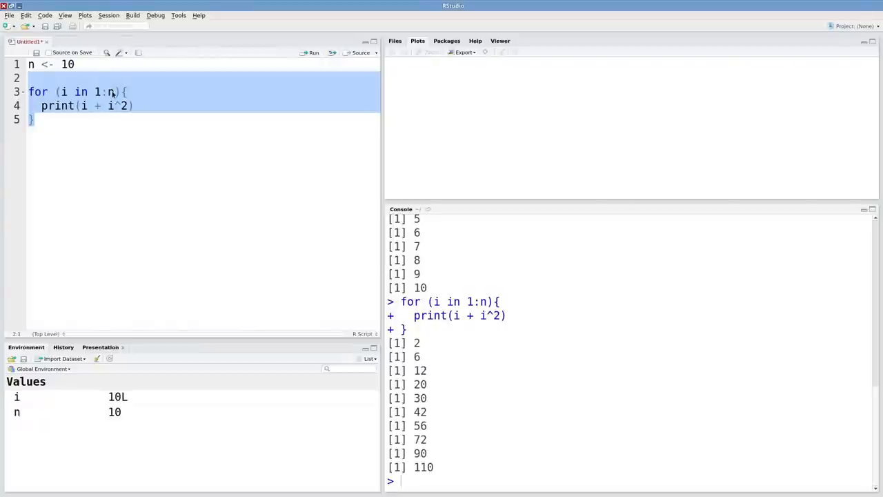
pyautogui.click(31, 64)
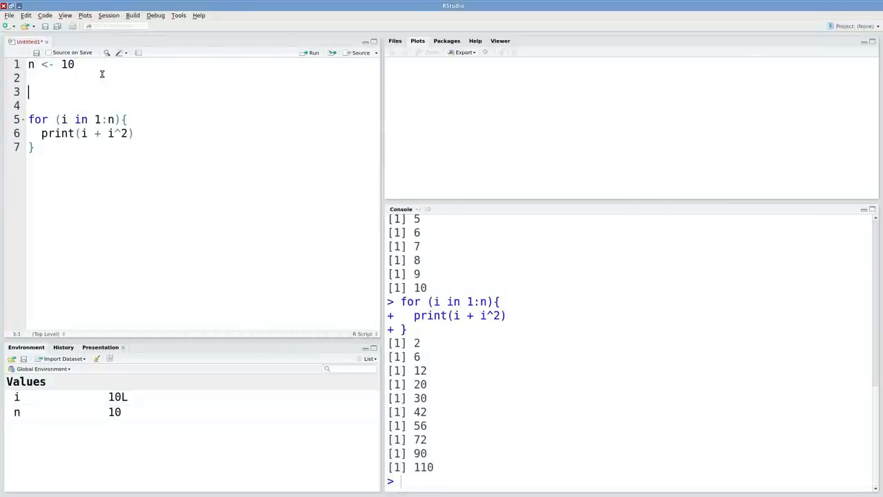
# - Add res <- rep(NA, 10) on a new line above the loop
pyautogui.write('res')
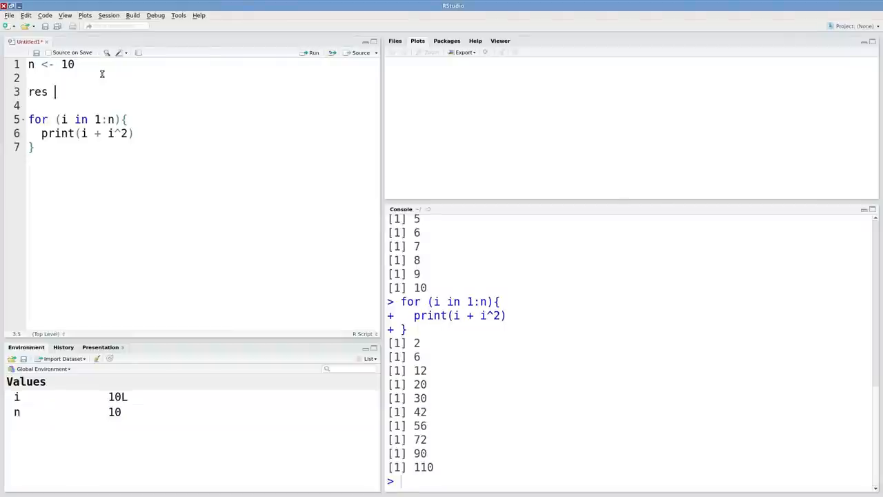
pyautogui.write('<-')
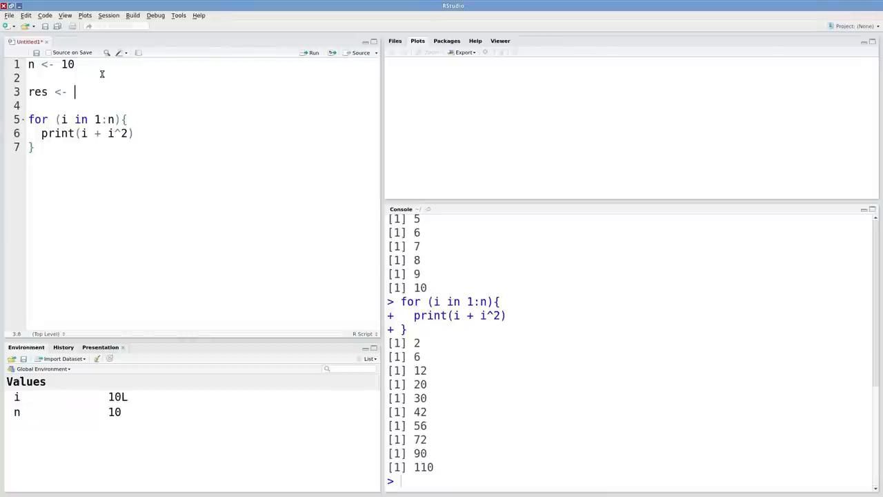
pyautogui.write('rep(')
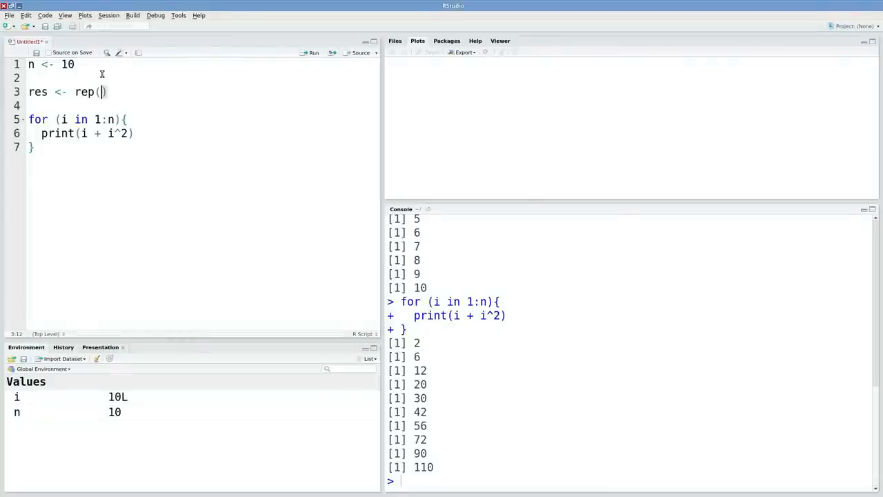
pyautogui.write('NA, 10')
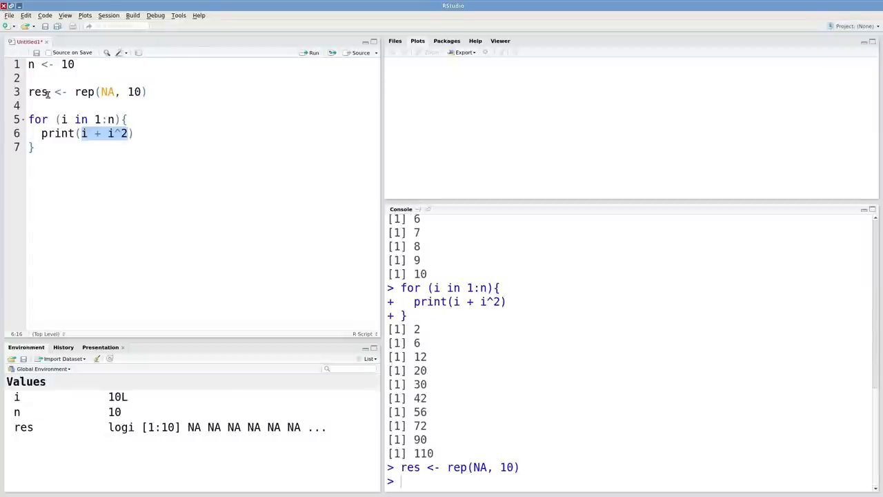
# - Replace the print call with res[i] <- i + i^2 and select the res setup and loop
pyautogui.press('Delete')
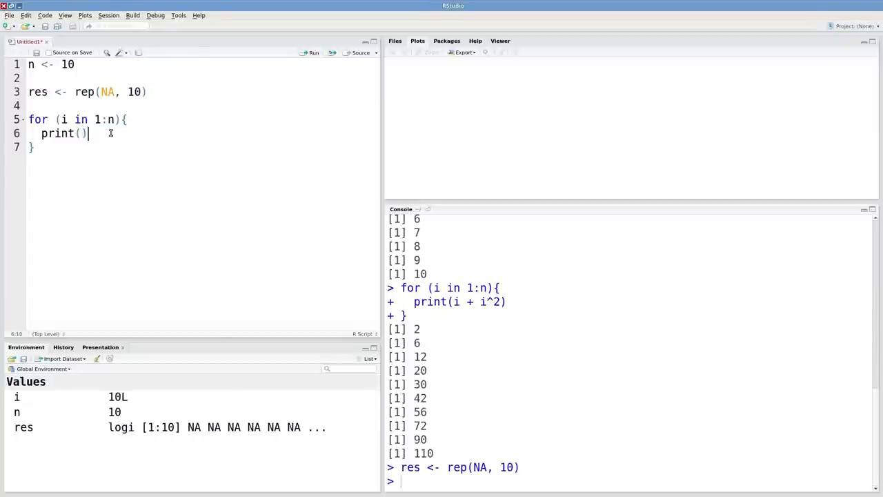
pyautogui.press('ctrl+shift+k')
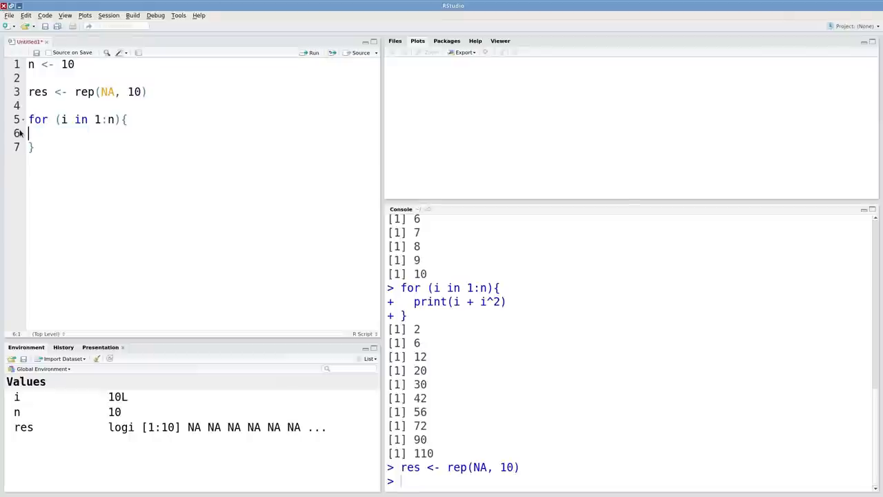
pyautogui.write('res[i]')
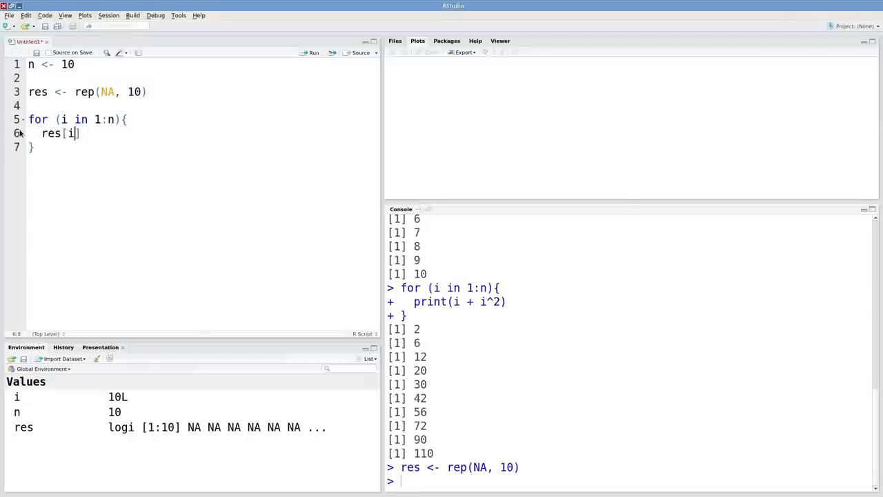
pyautogui.write(']')
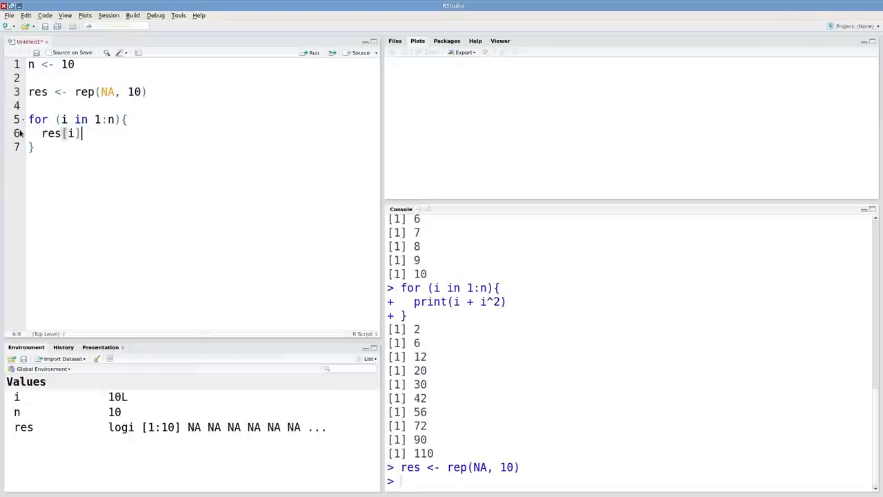
pyautogui.write('<-')
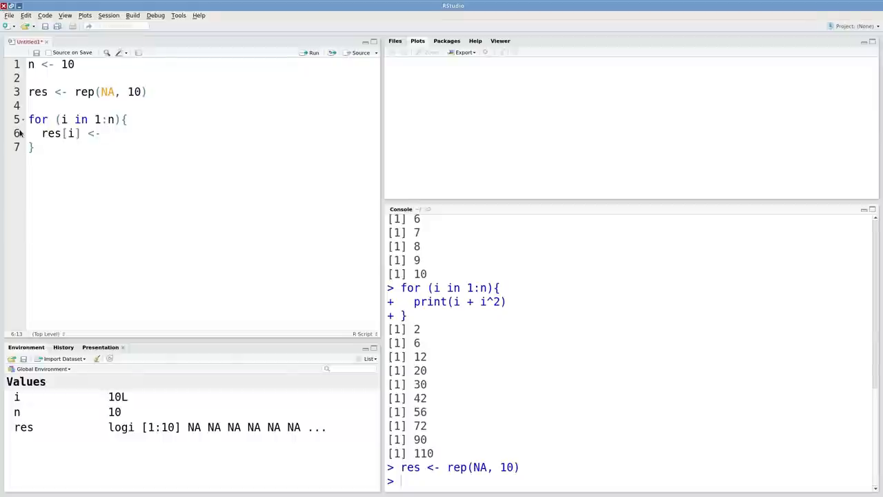
pyautogui.write('i + i^2')
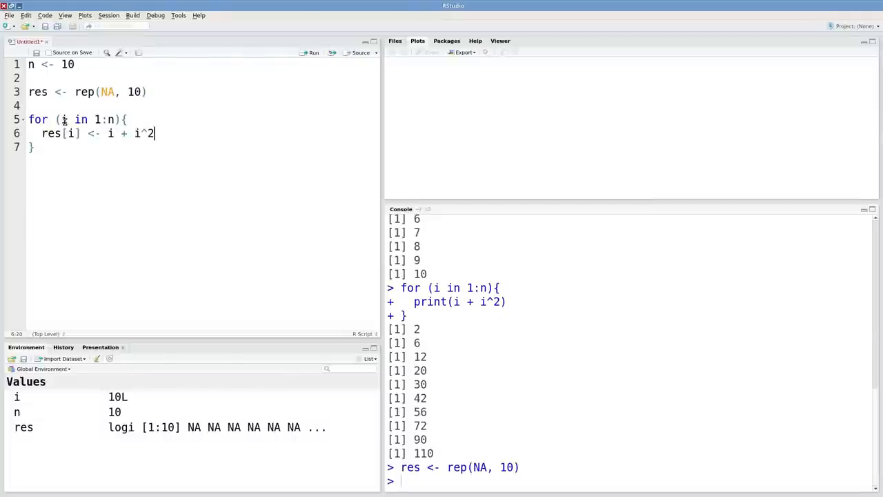
pyautogui.click(72, 133)
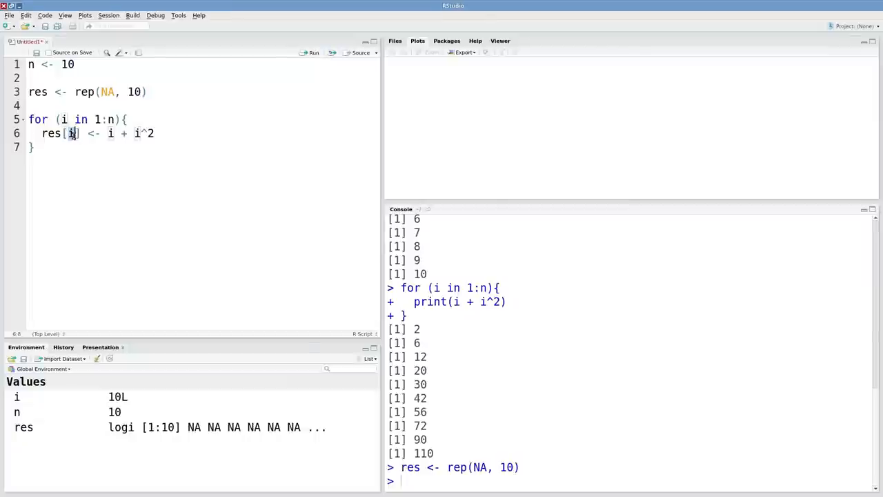
pyautogui.moveTo(108, 133); pyautogui.dragTo(155, 133)
pyautogui.write('res')
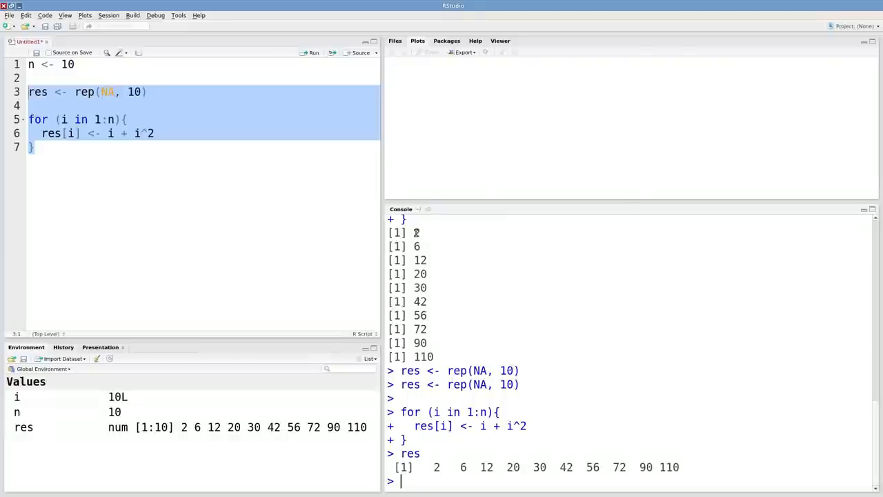
pyautogui.moveTo(543, 473)
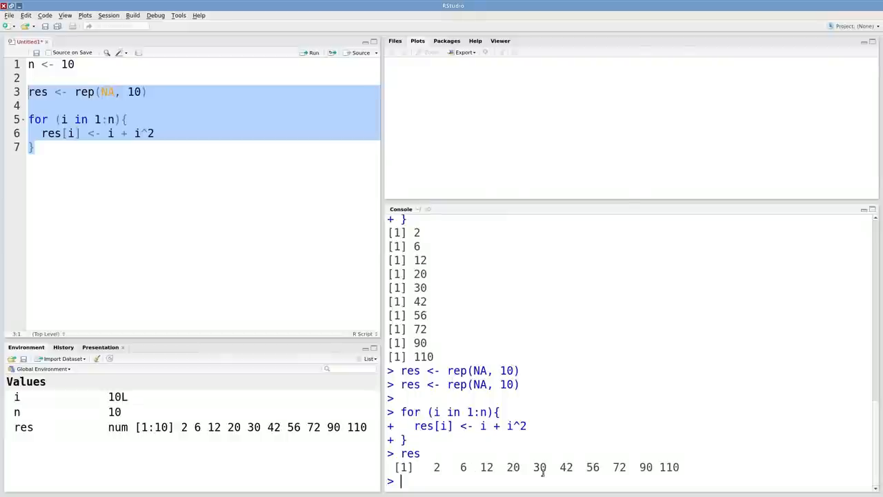